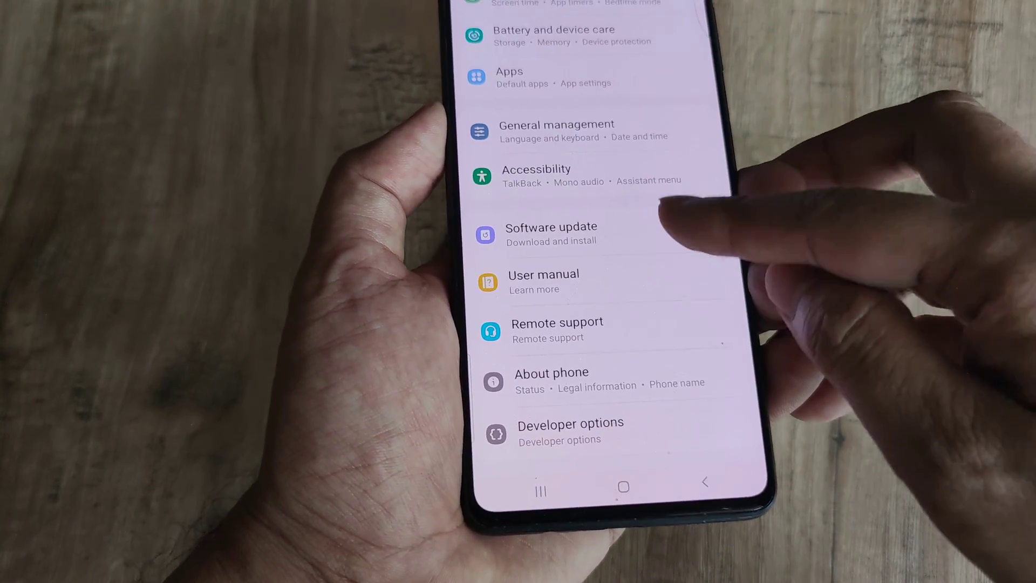
Open the Software update section from the Settings list
click(551, 232)
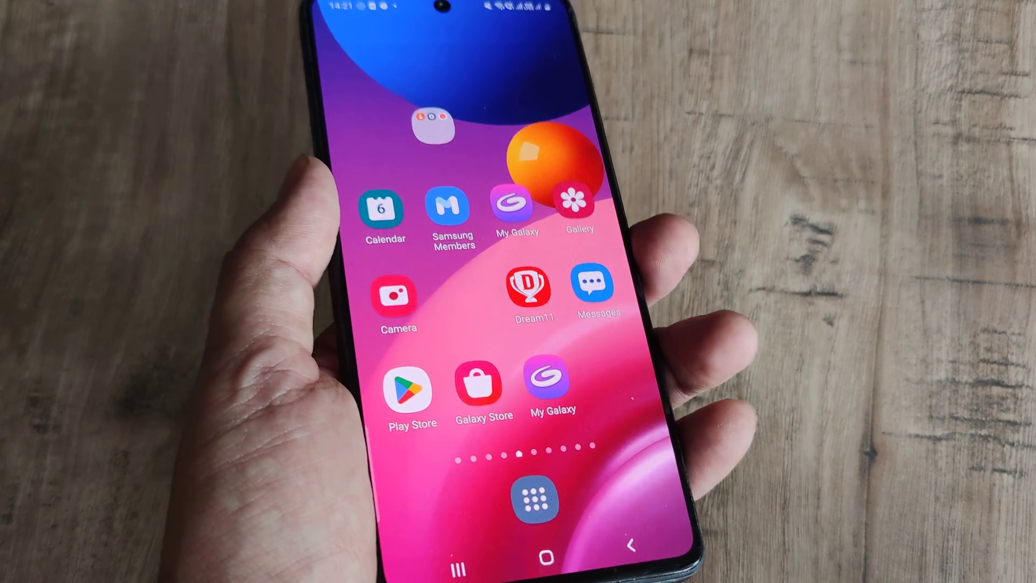
Launch Messages and tap the Phone number field in its setup prompt
click(597, 288)
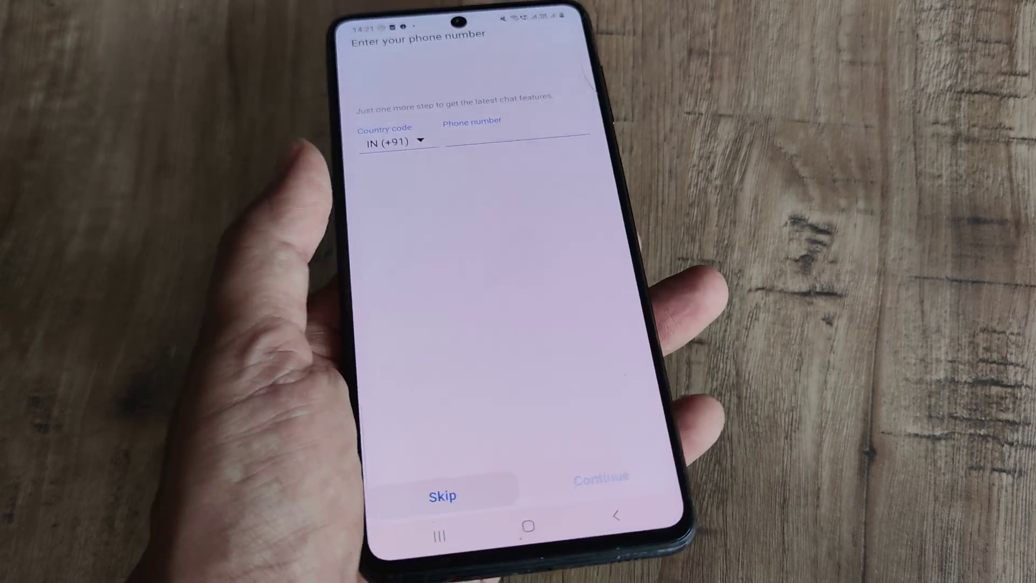
click(516, 142)
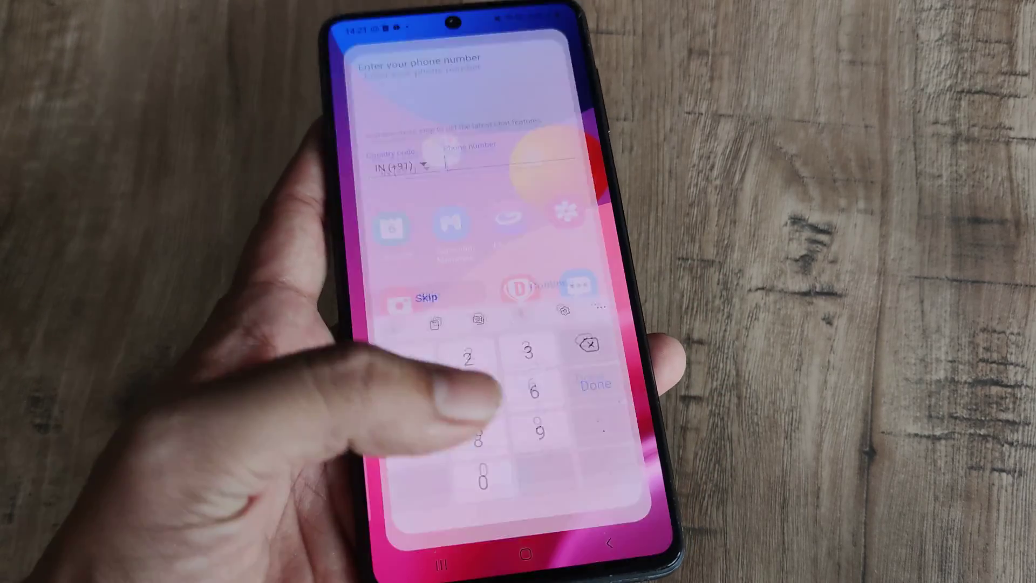